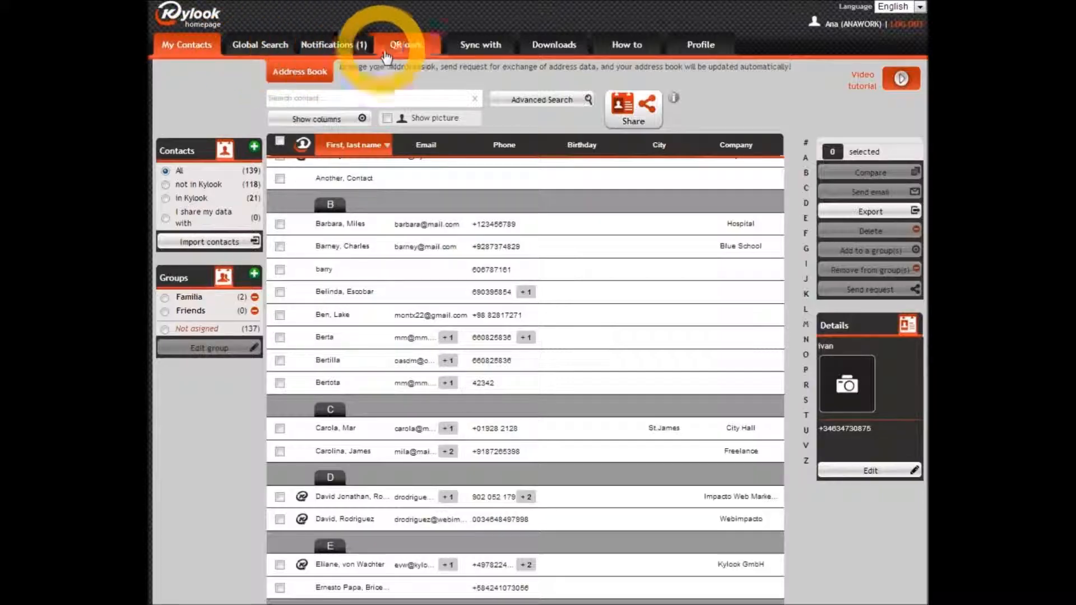
Switch from the address book to the My data / Kcode & privacy profile page.
left_click(699, 45)
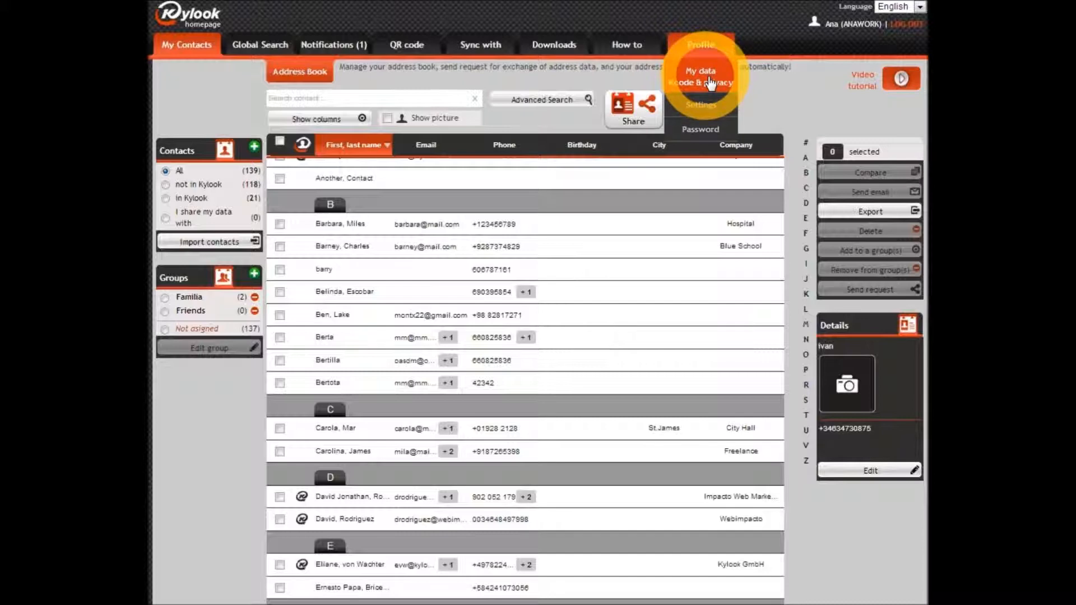
left_click(699, 71)
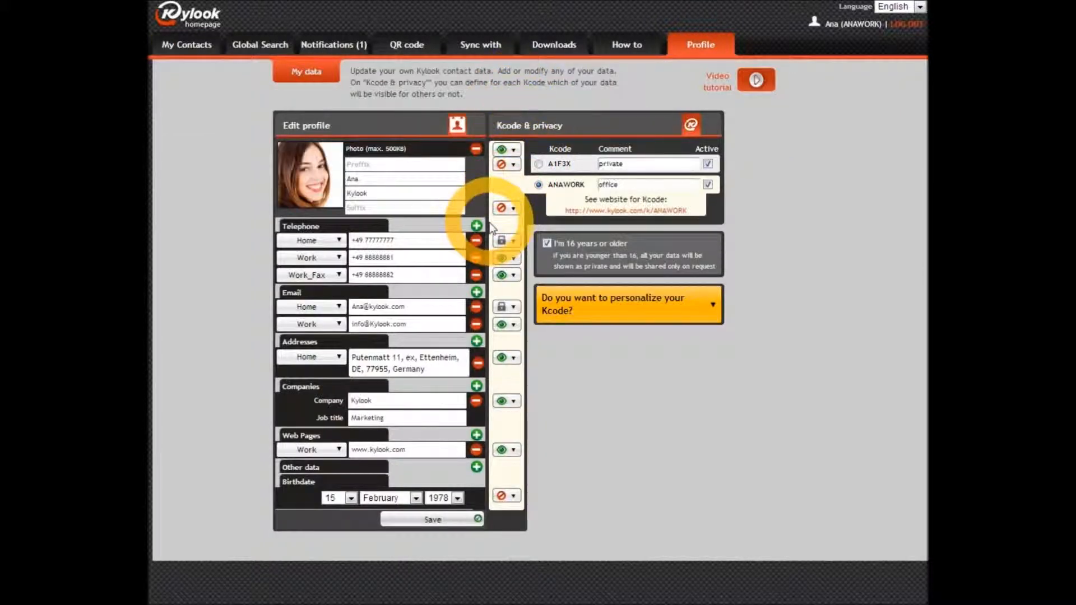
mouse_move(484, 305)
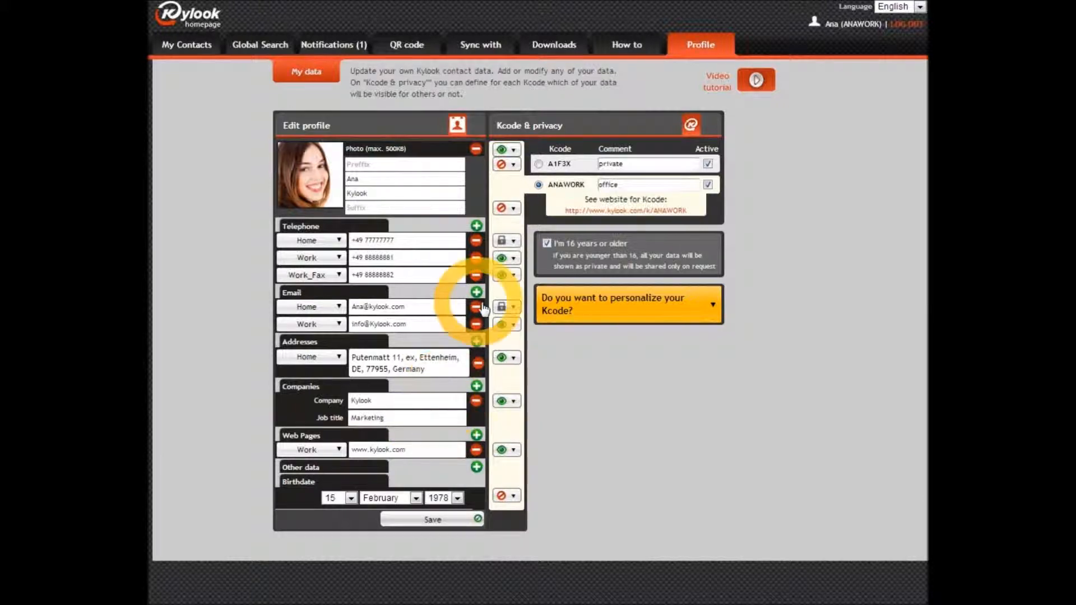
Add telephone rows Mobile 123456 and Home 56778 plus a third email row.
left_click(539, 163)
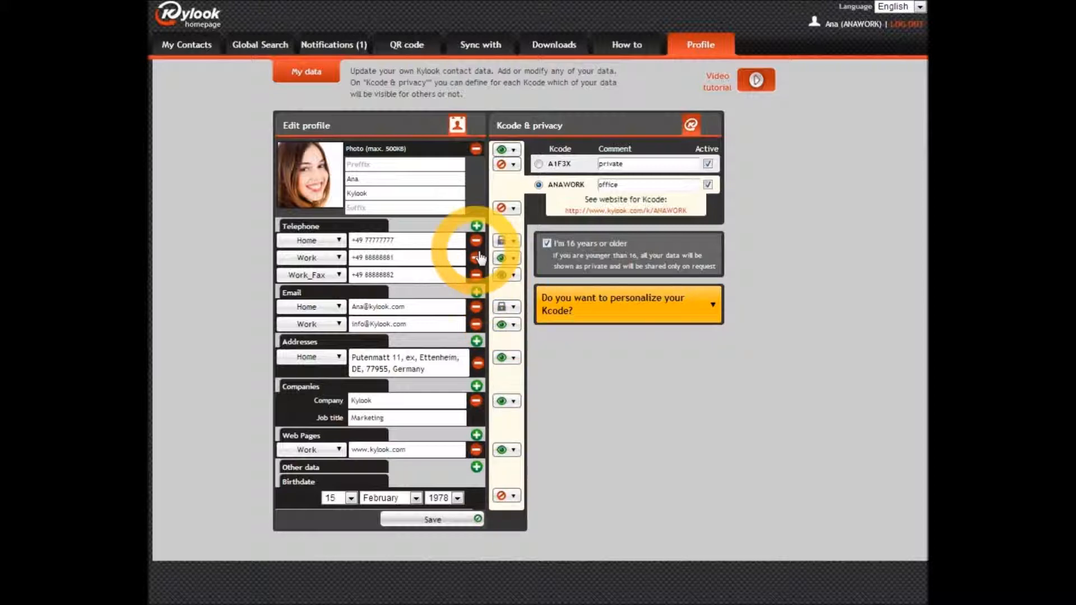
left_click(476, 225)
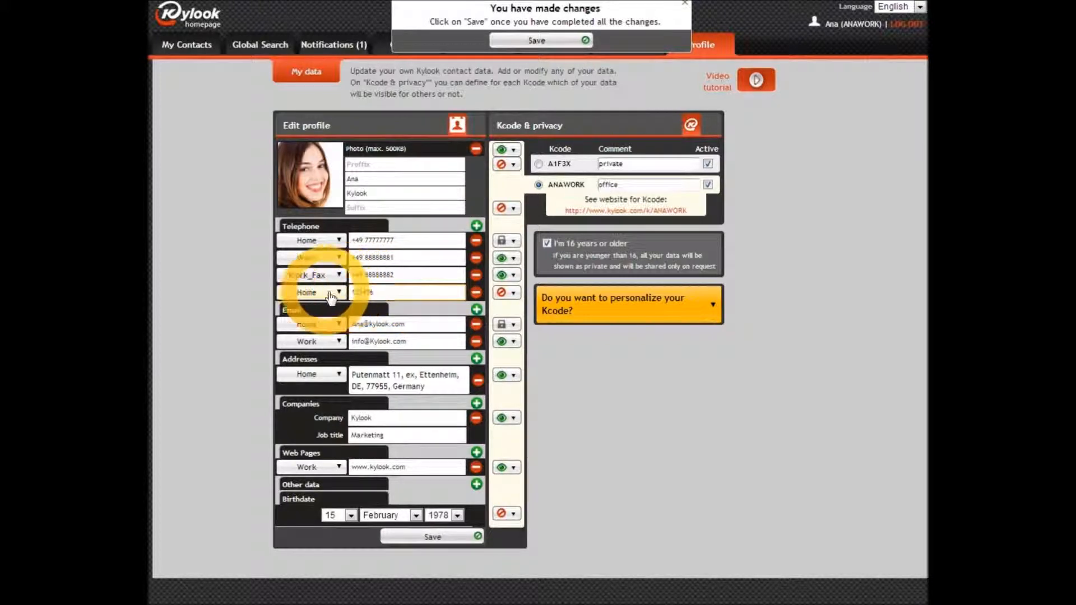
left_click(310, 292)
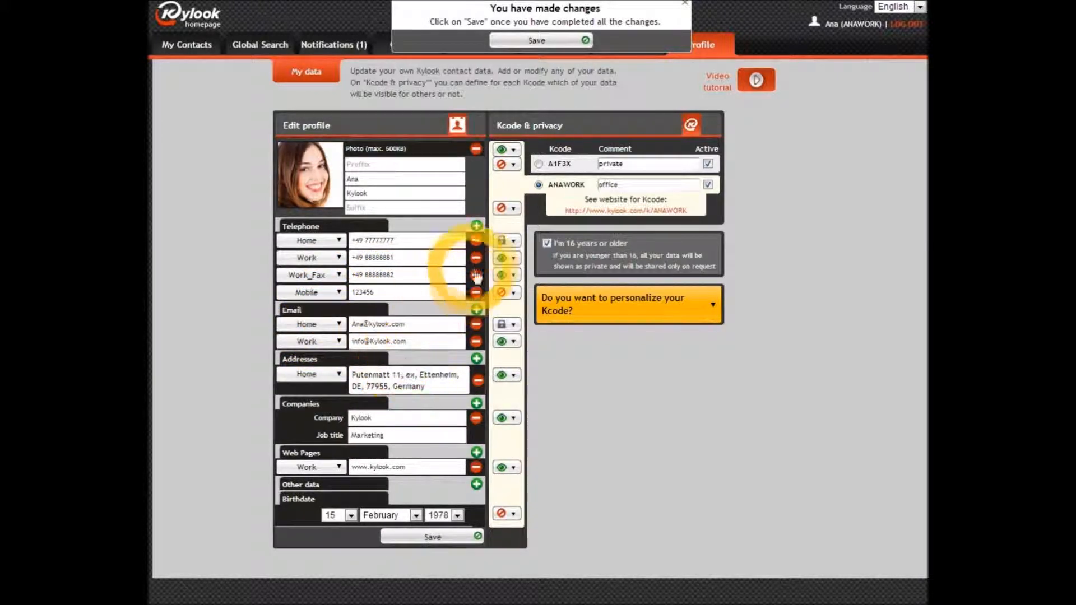
left_click(476, 225)
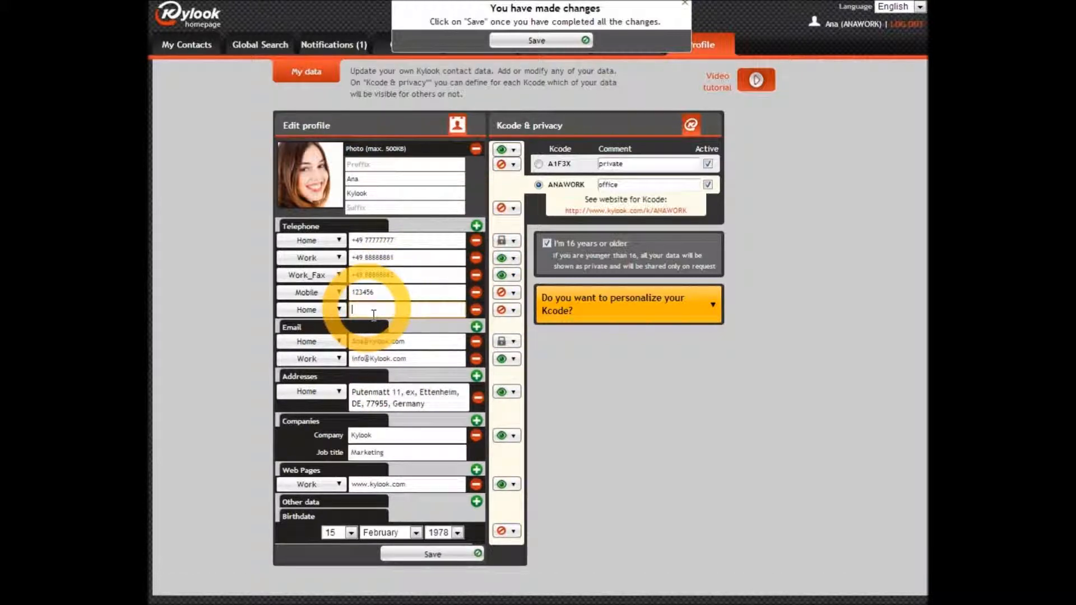
type("56778")
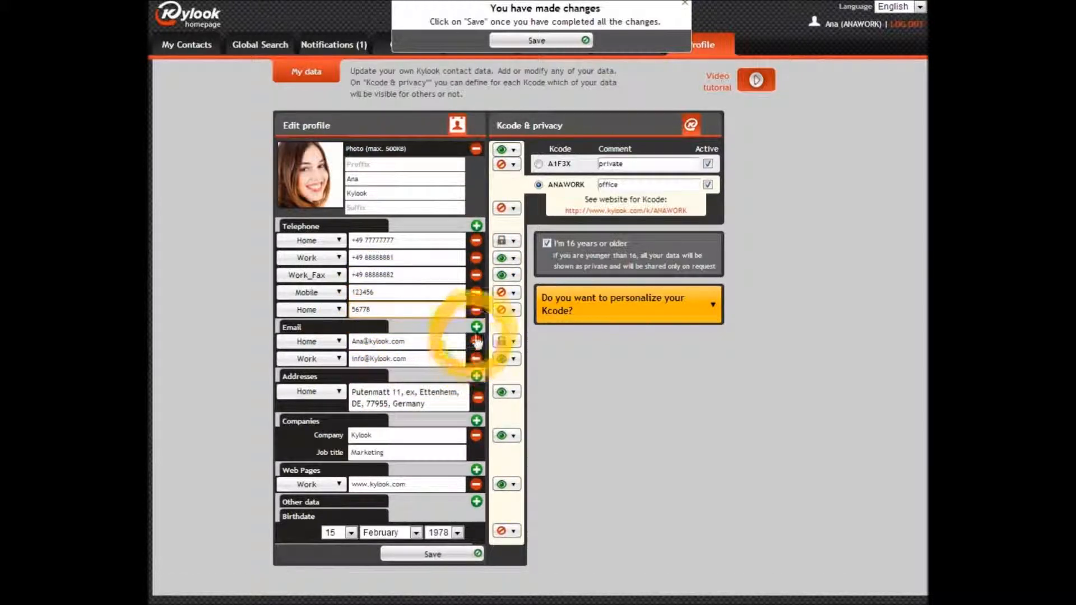
left_click(476, 326)
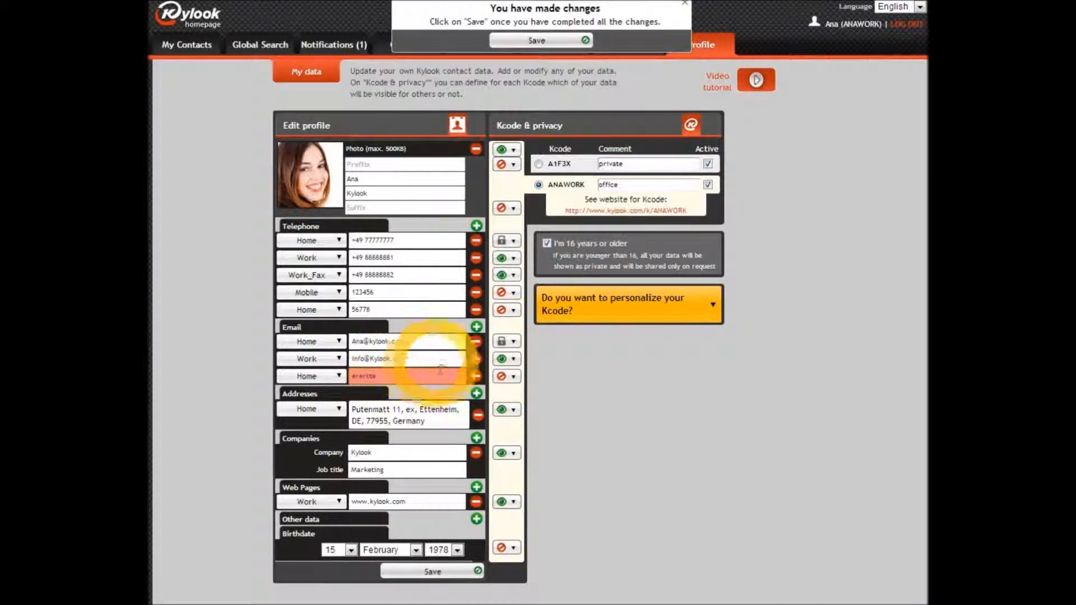
left_click(475, 377)
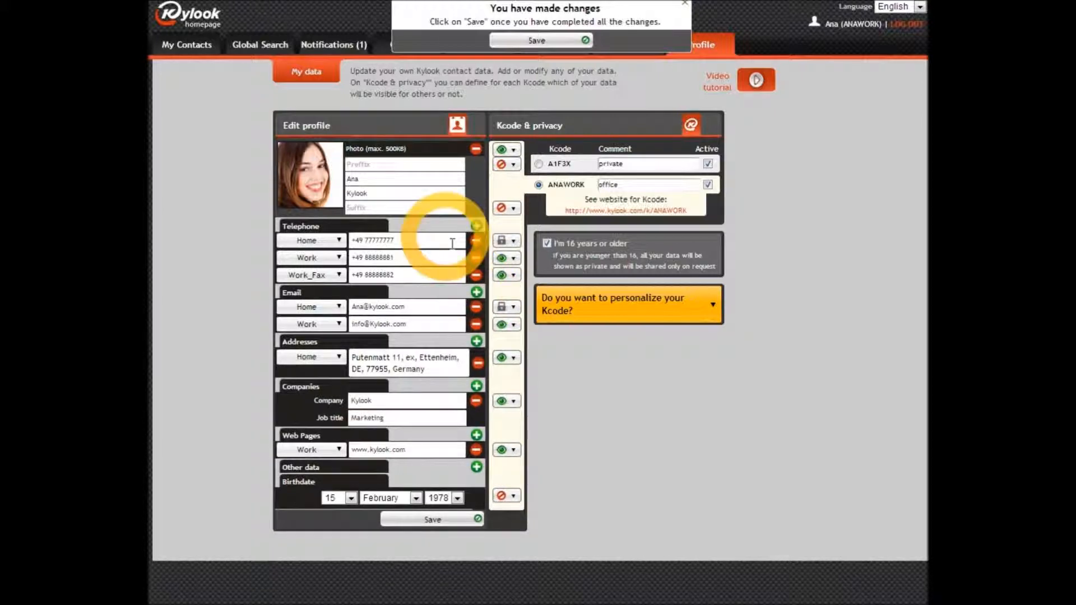
Replace the profile photo with the Ana image file from the computer.
left_click(308, 173)
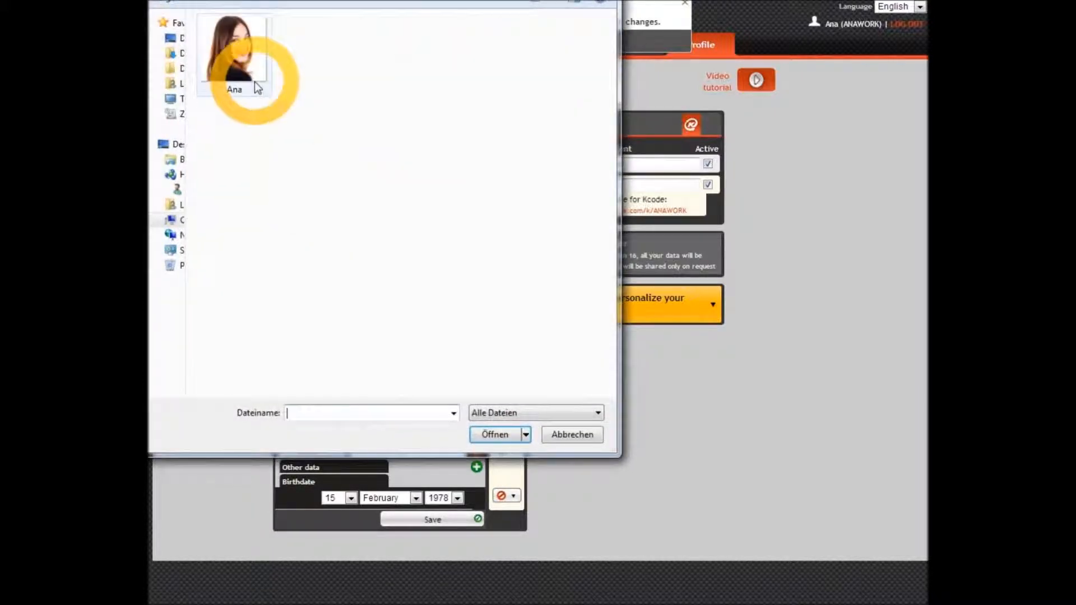
left_click(234, 58)
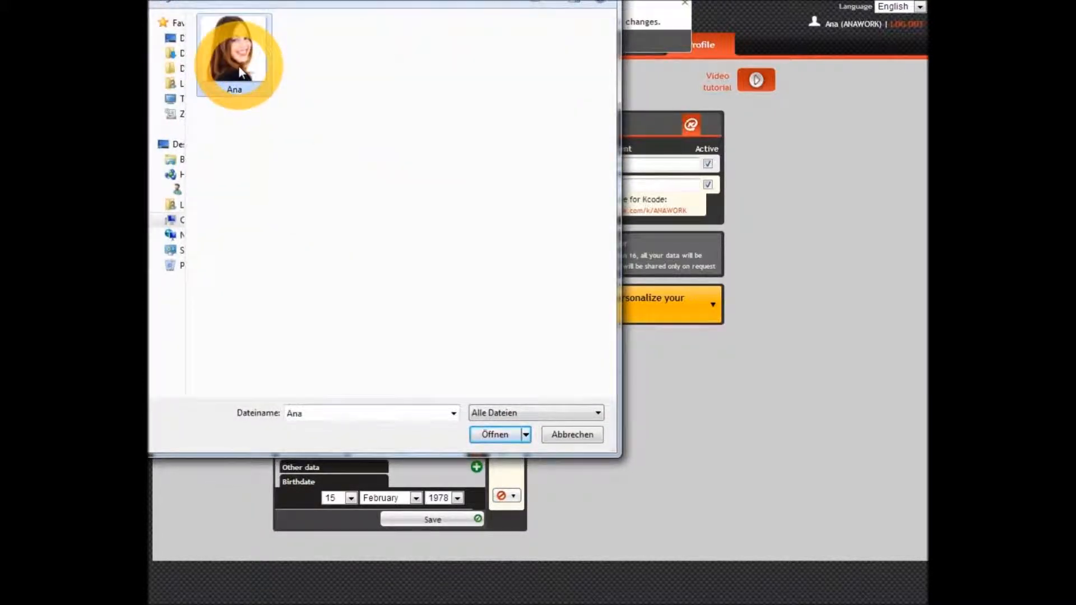
left_click(493, 435)
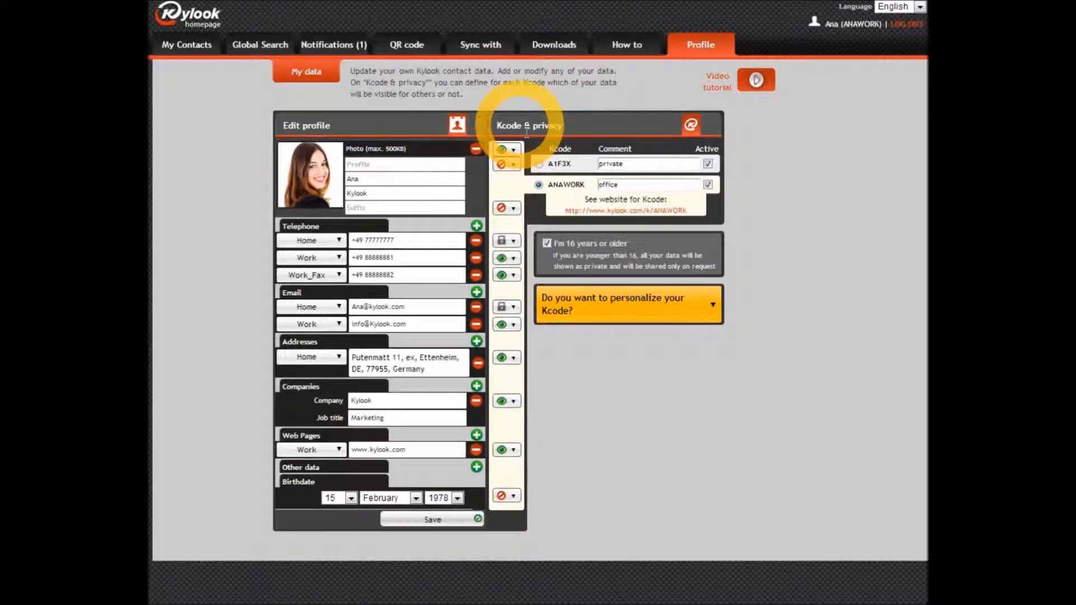
Select Kcode A1F3X and restrict the Home number and other entries to Contacts or Private.
left_click(513, 149)
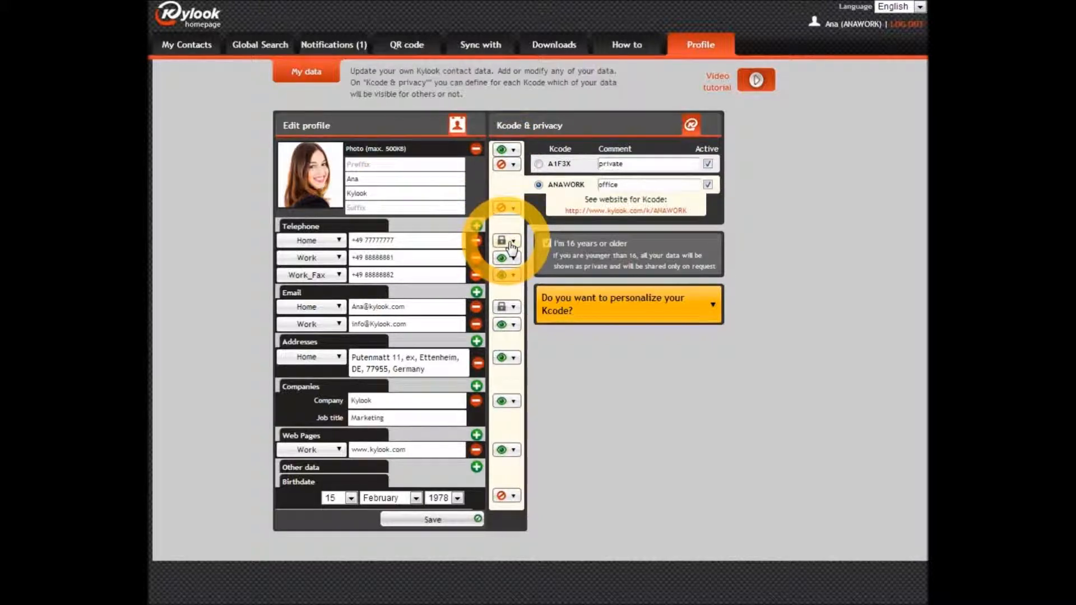
left_click(539, 164)
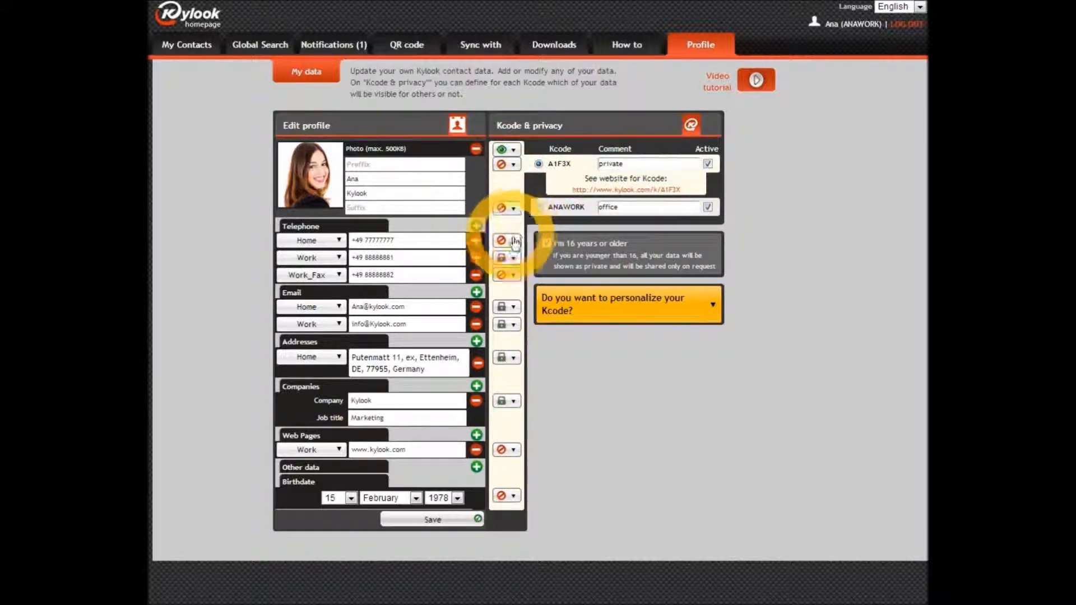
left_click(515, 241)
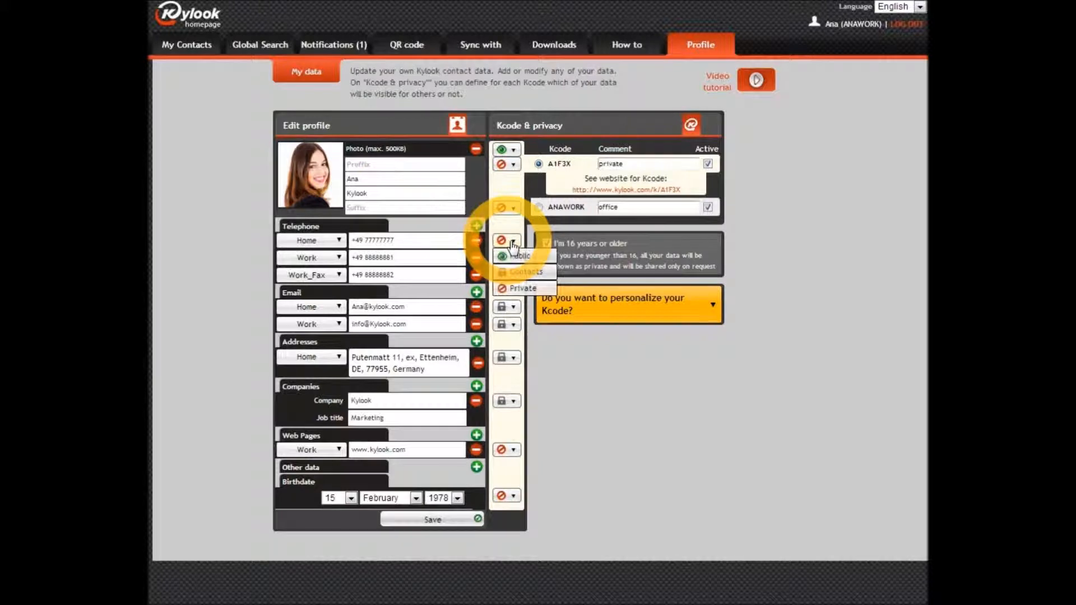
left_click(521, 256)
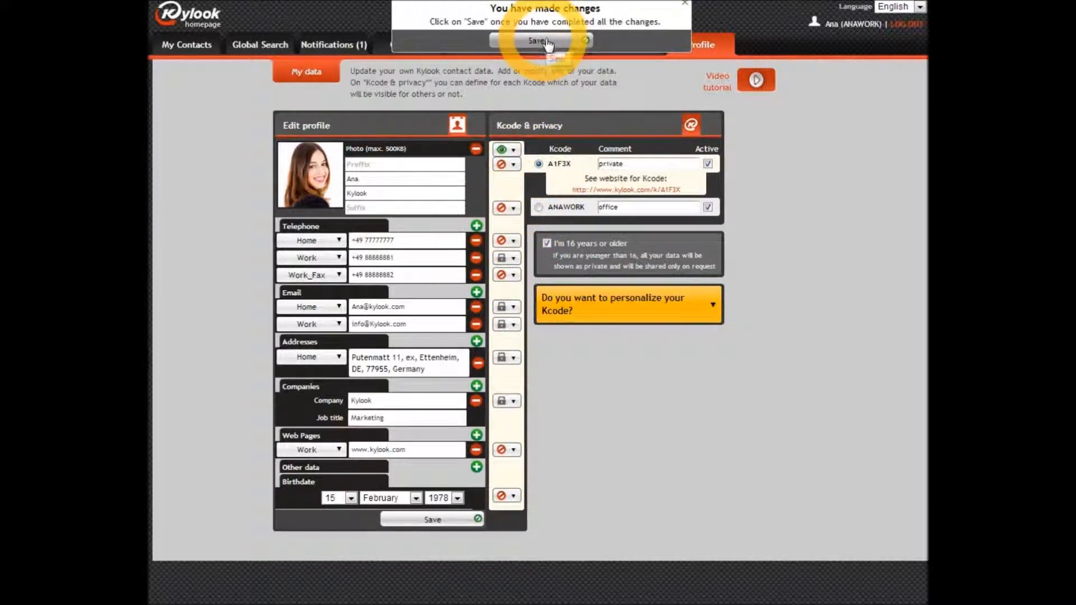
Save the A1F3X privacy changes and select the ANAWORK Kcode.
left_click(543, 40)
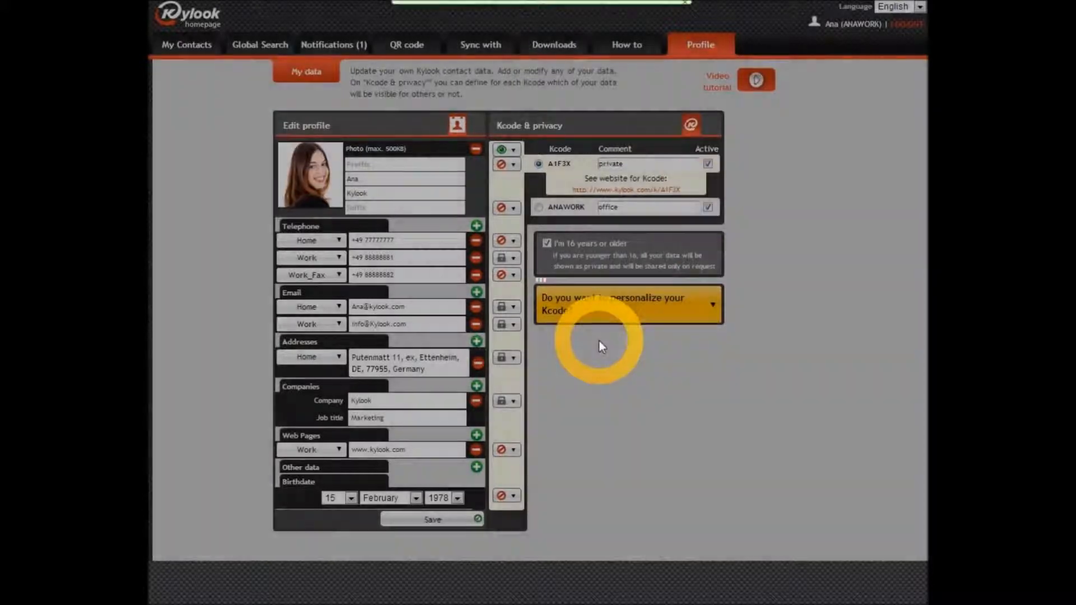
left_click(433, 519)
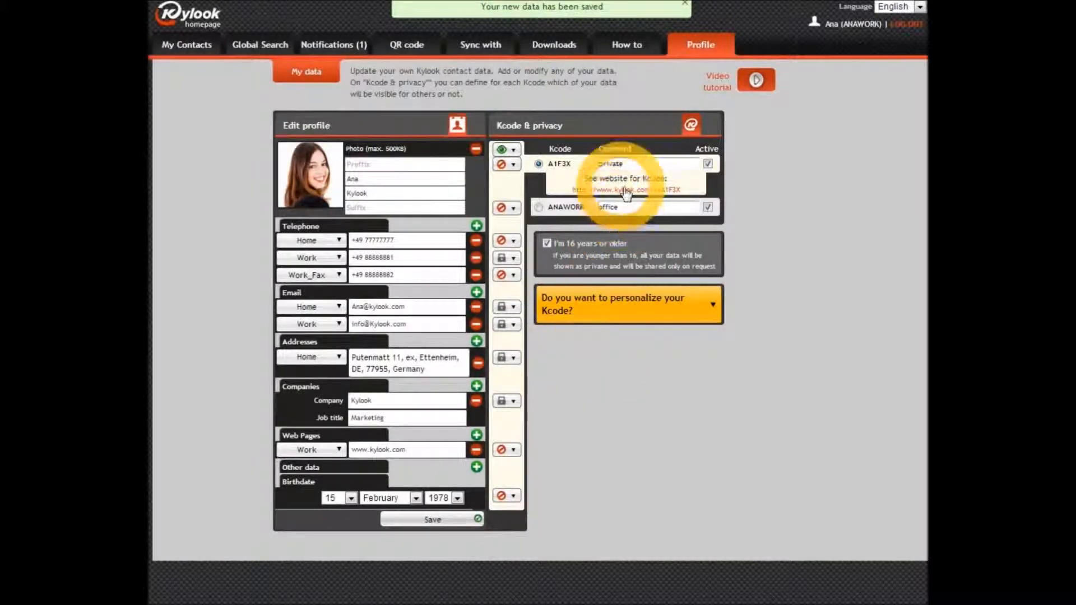
left_click(621, 190)
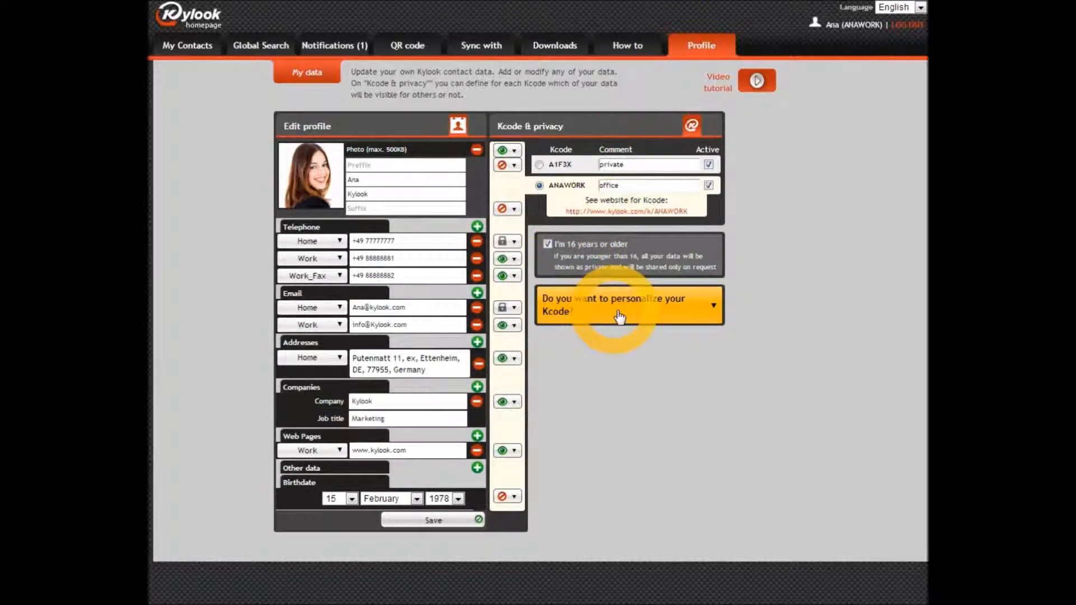
Search personalized Kcodes for ANAWORK and add two suggestions to the basket at 2 € each.
left_click(624, 305)
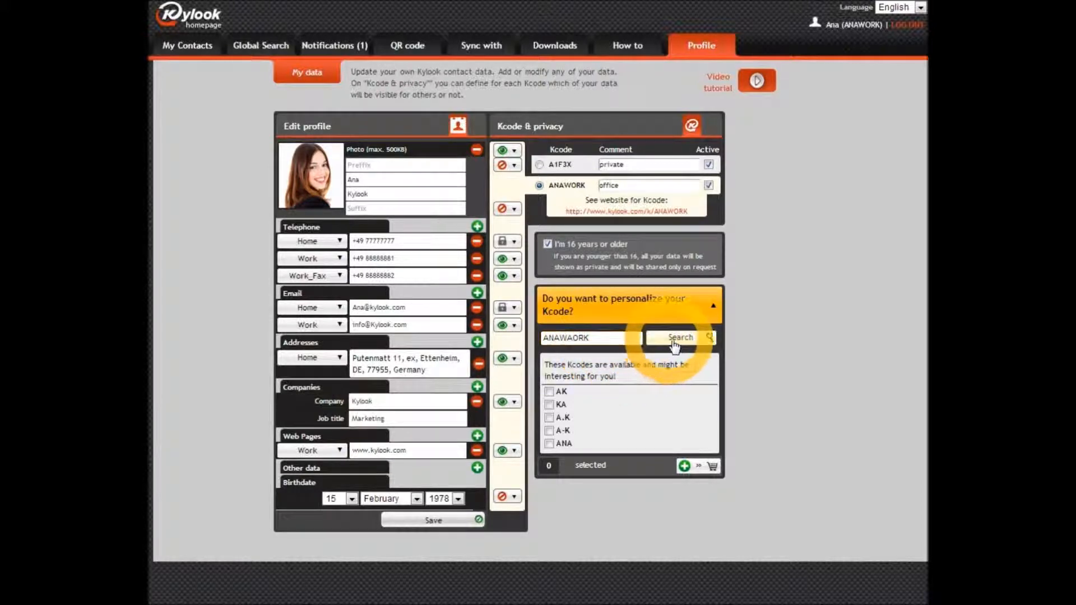
left_click(679, 337)
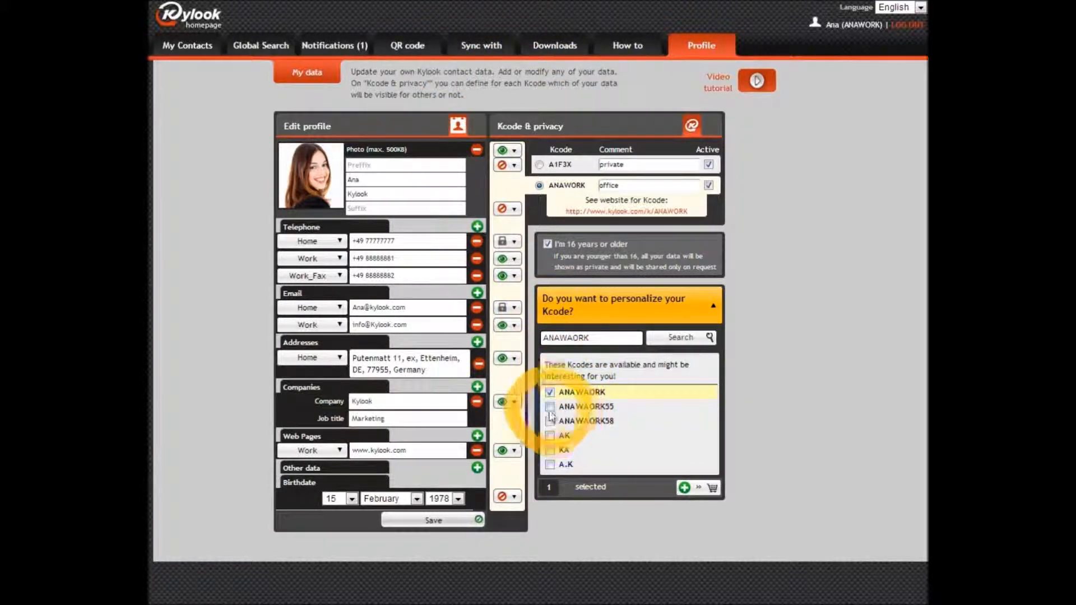
left_click(549, 405)
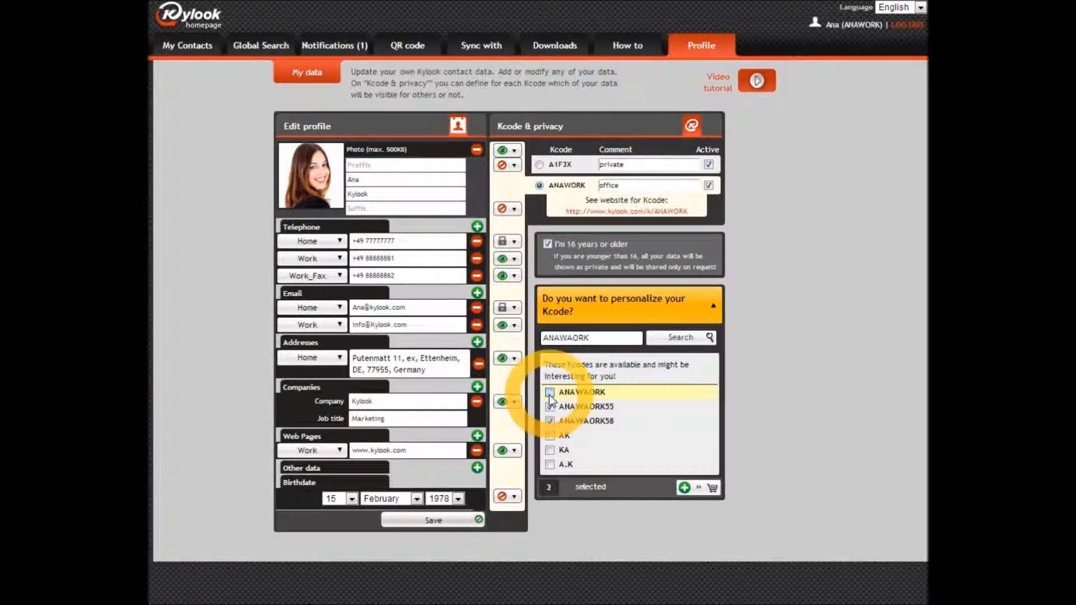
left_click(549, 434)
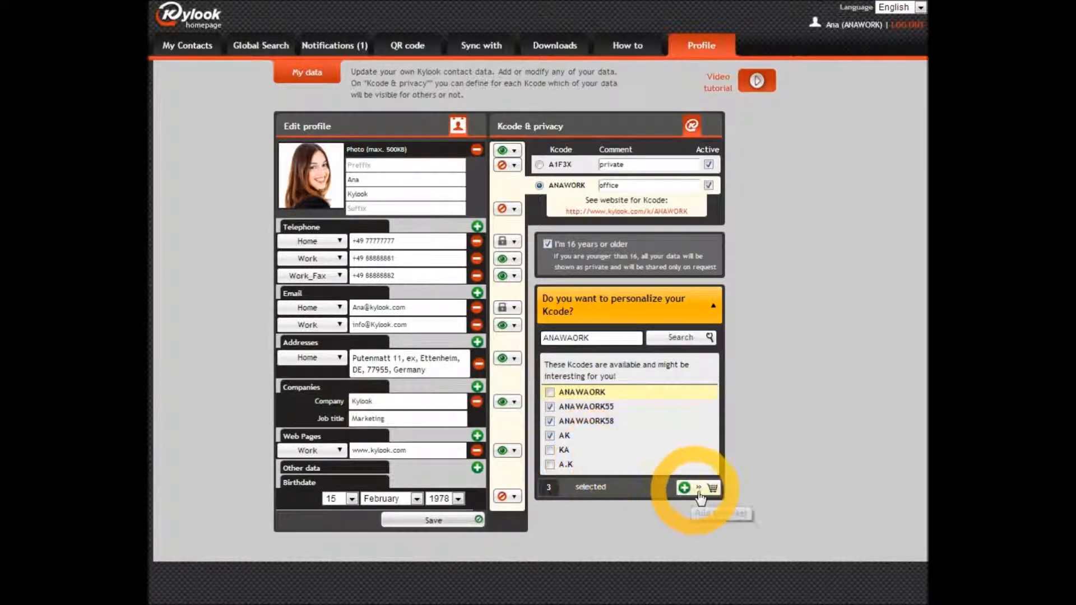
left_click(711, 487)
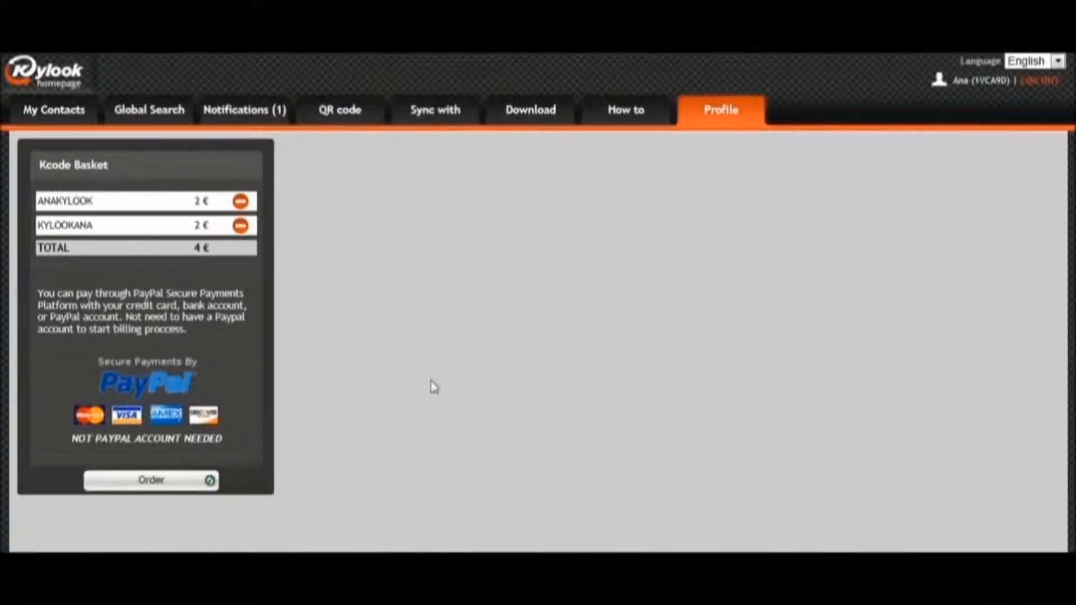